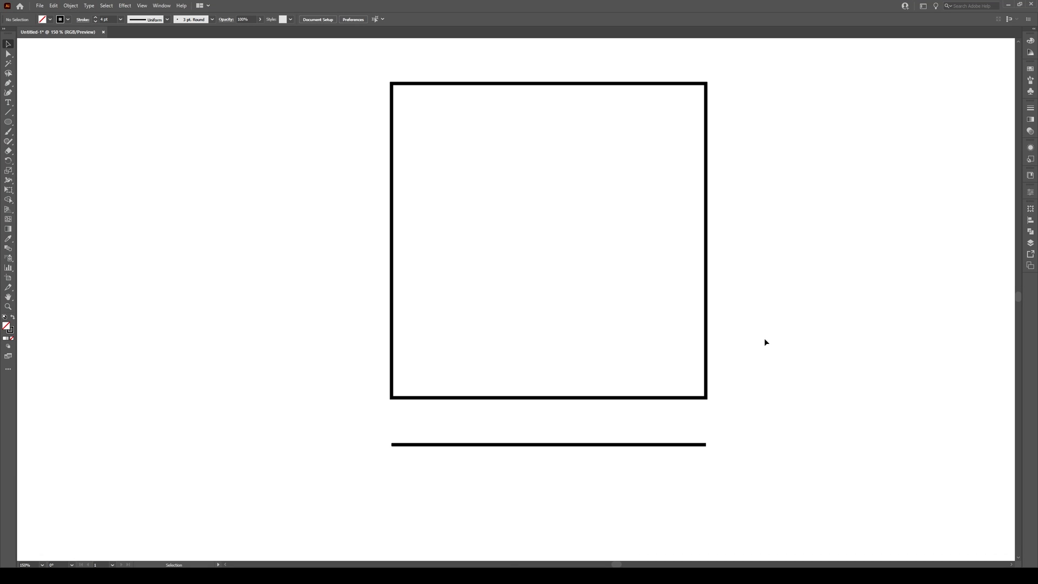
{"action": "mouse_move", "coordinate": [778, 360]}
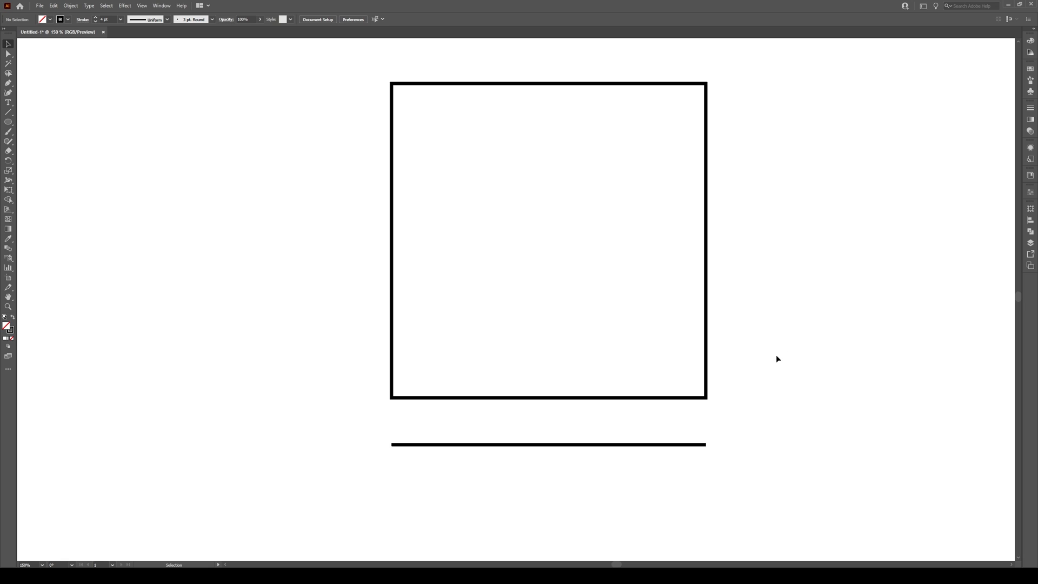
{"action": "mouse_move", "coordinate": [822, 343]}
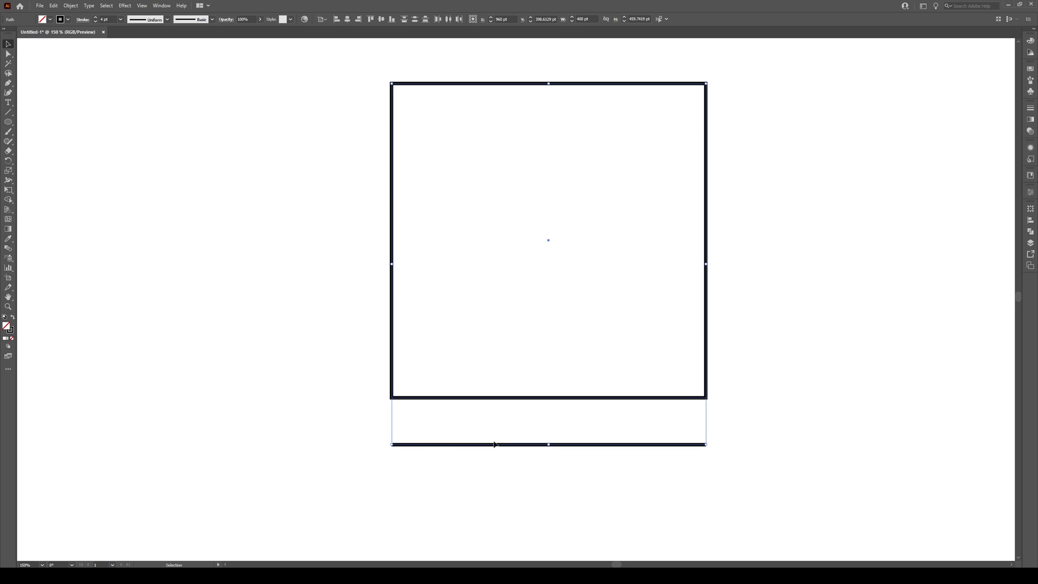
{"action": "mouse_move", "coordinate": [1030, 111]}
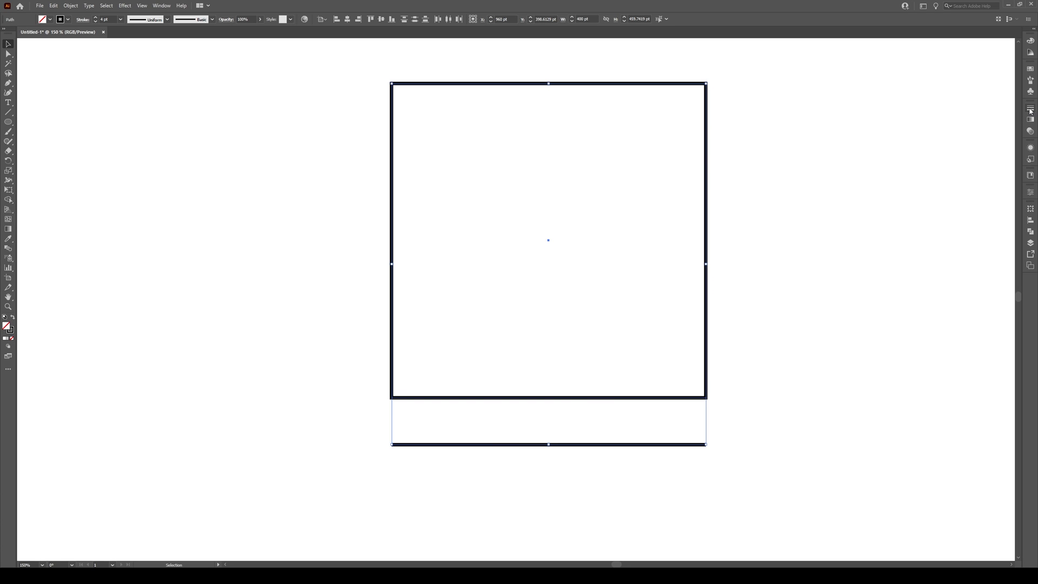
- In the Stroke panel, set Round Cap and enable Dashed Line with a 0 pt dash
{"action": "left_click", "coordinate": [1031, 110]}
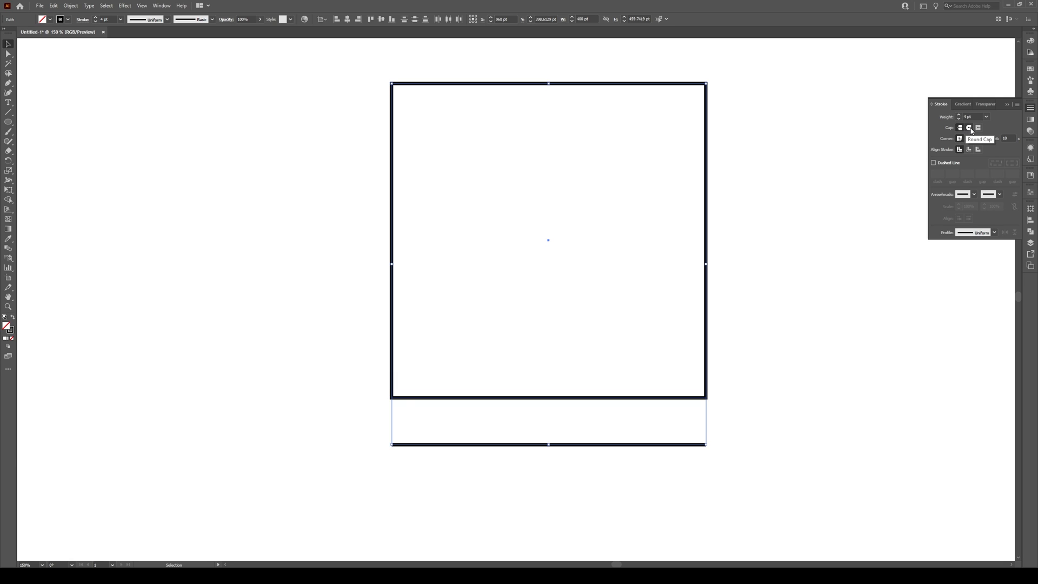
{"action": "mouse_move", "coordinate": [945, 167]}
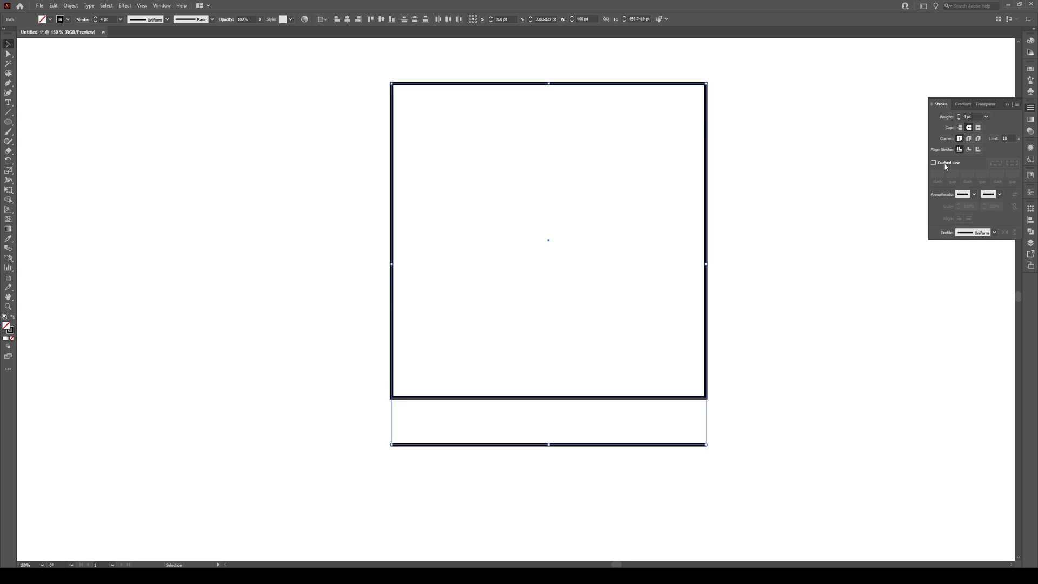
{"action": "left_click", "coordinate": [933, 164]}
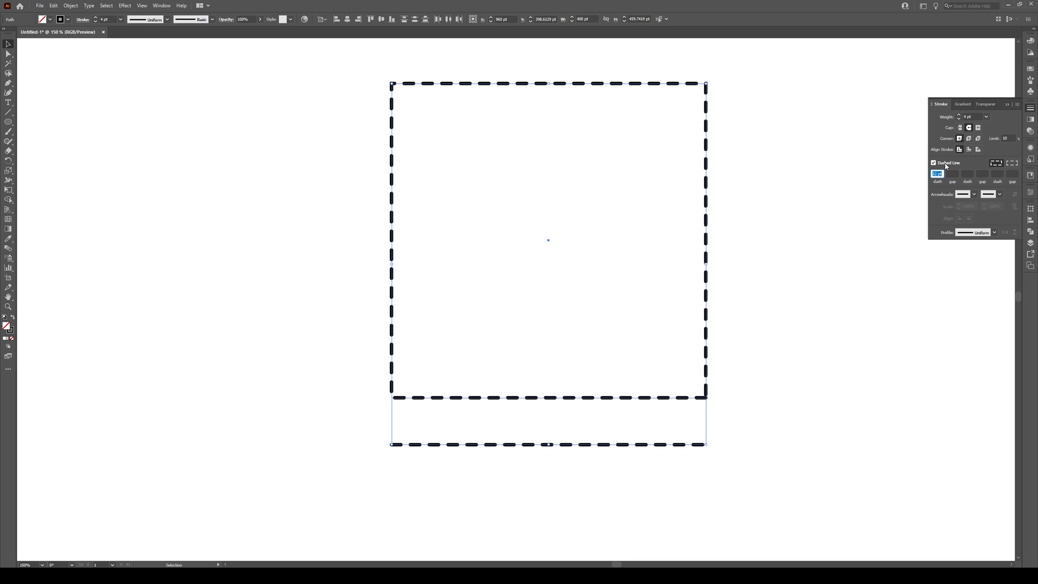
{"action": "mouse_move", "coordinate": [673, 409]}
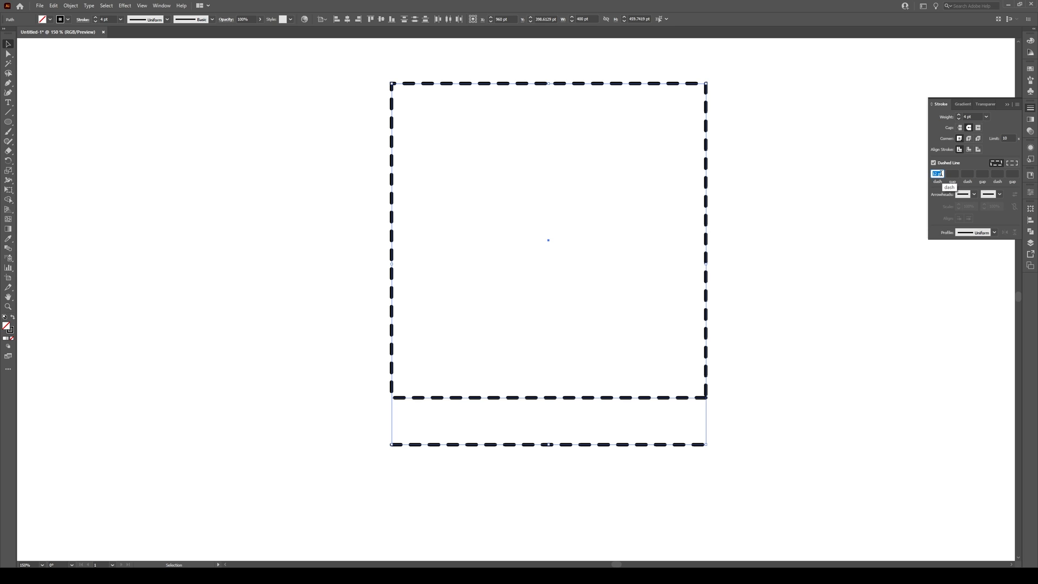
{"action": "mouse_move", "coordinate": [949, 177]}
{"action": "type", "text": "0"}
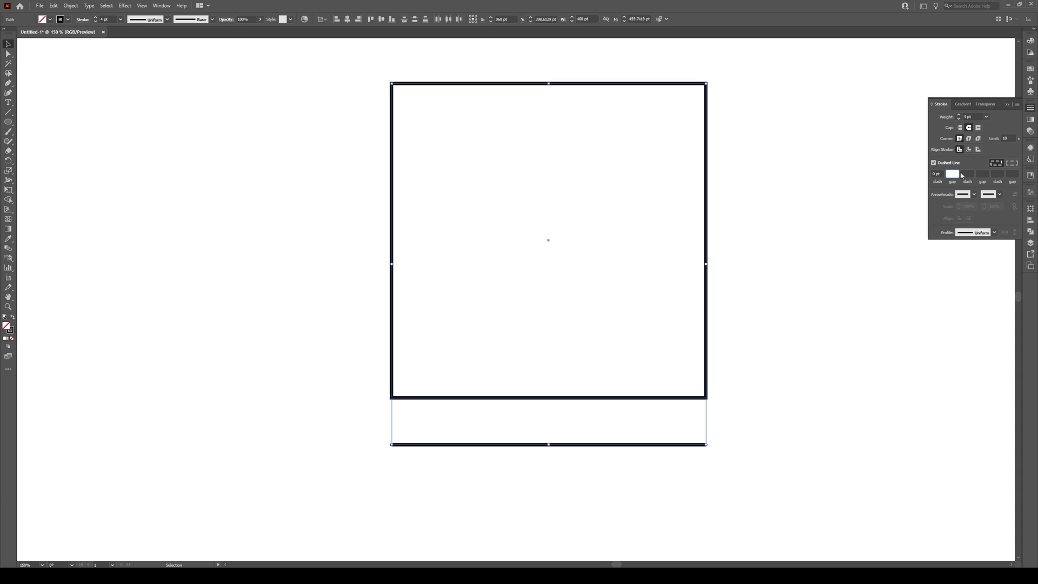
- Enter a 10 pt gap so the strokes become rows of spaced round dots
{"action": "left_click", "coordinate": [954, 173]}
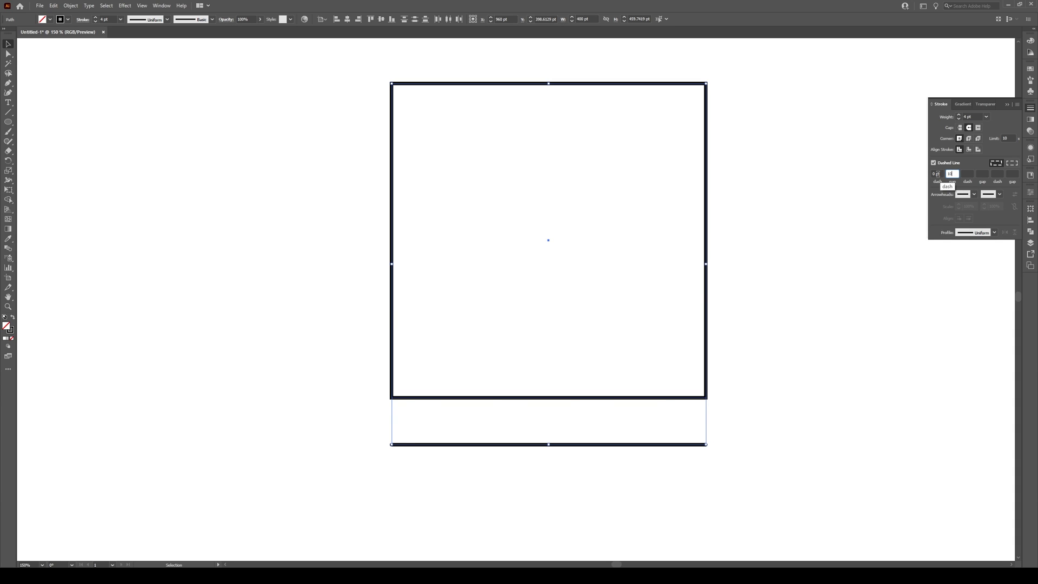
{"action": "type", "text": "10"}
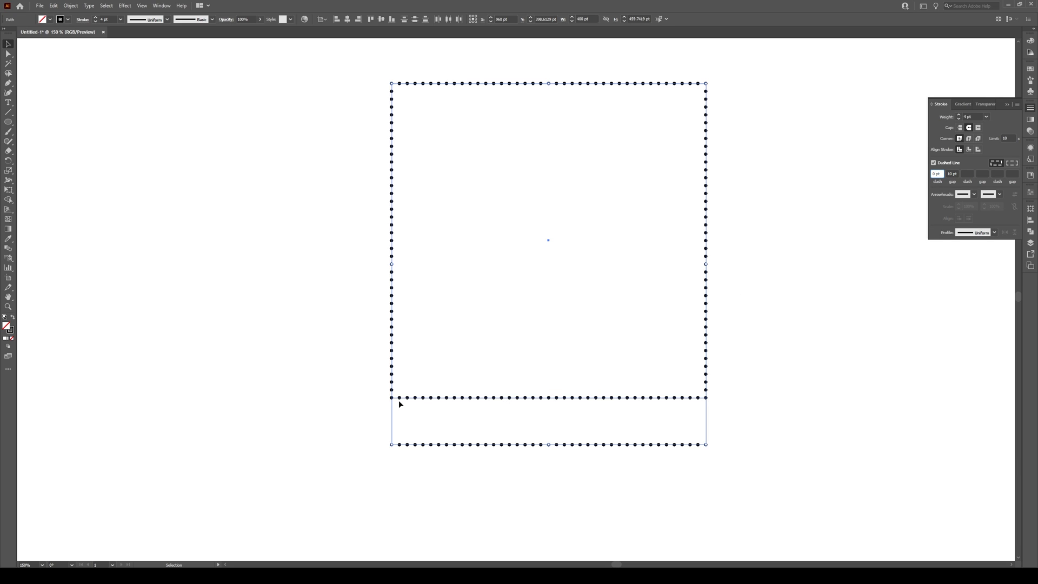
{"action": "mouse_move", "coordinate": [400, 447]}
{"action": "type", "text": "30"}
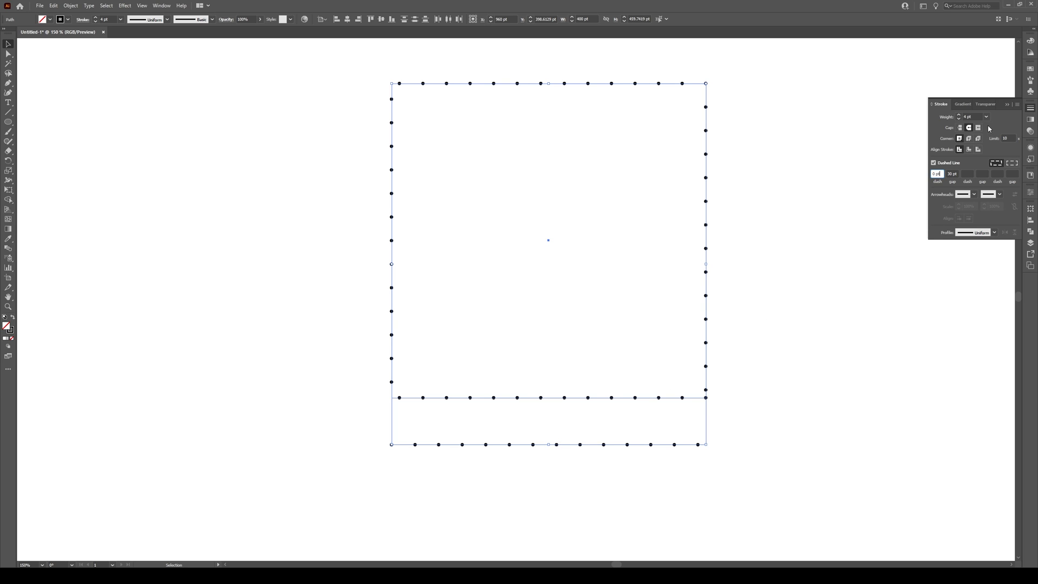
{"action": "left_click", "coordinate": [987, 117]}
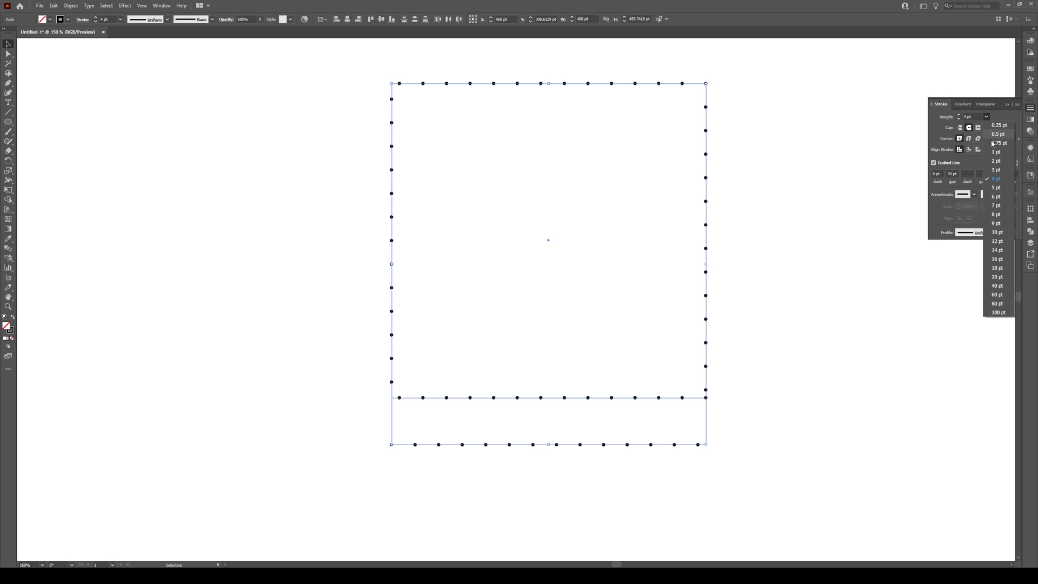
{"action": "left_click", "coordinate": [996, 232]}
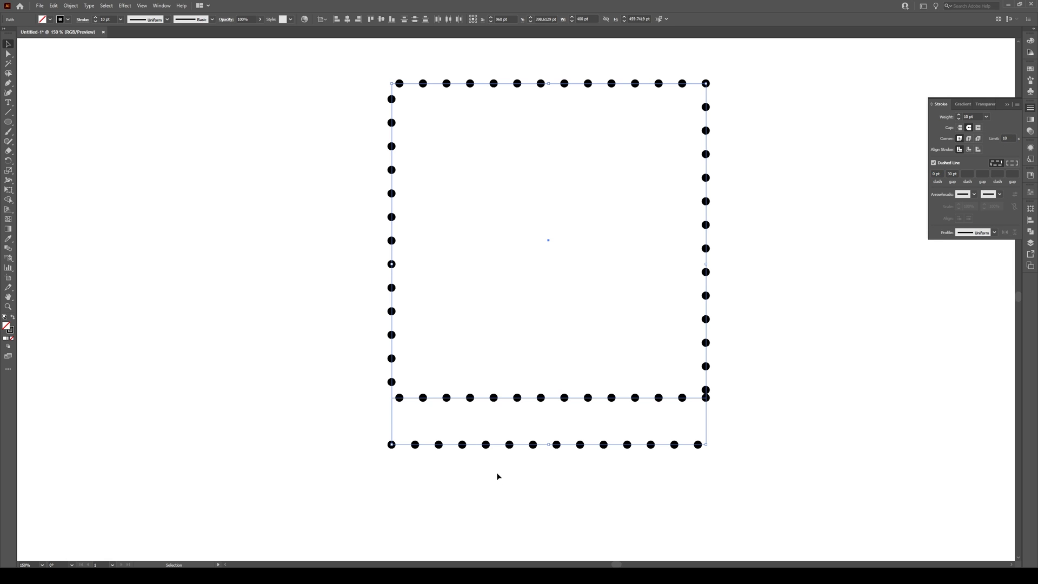
{"action": "left_click", "coordinate": [986, 117]}
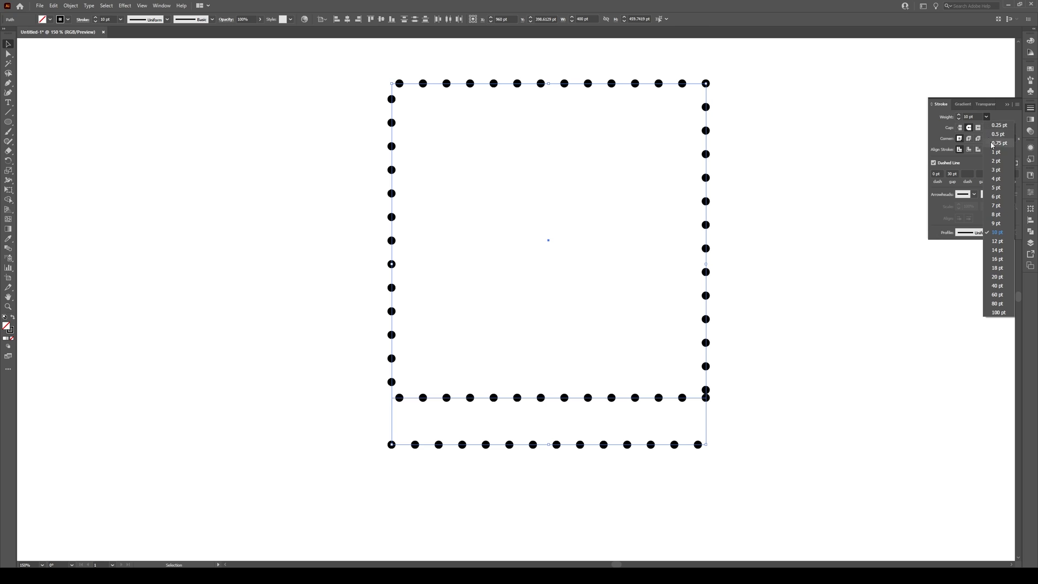
{"action": "left_click", "coordinate": [995, 178]}
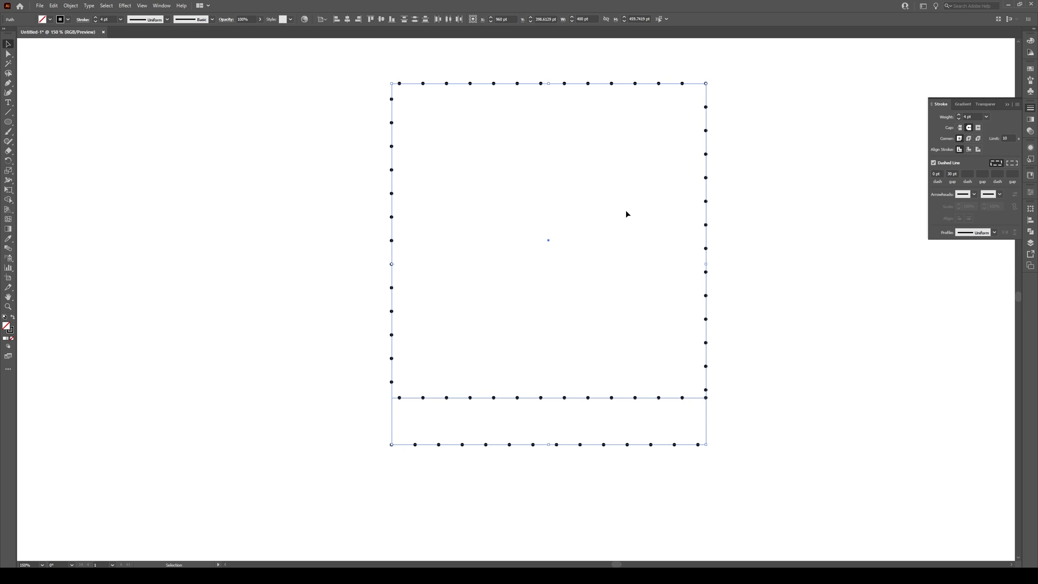
{"action": "mouse_move", "coordinate": [377, 81]}
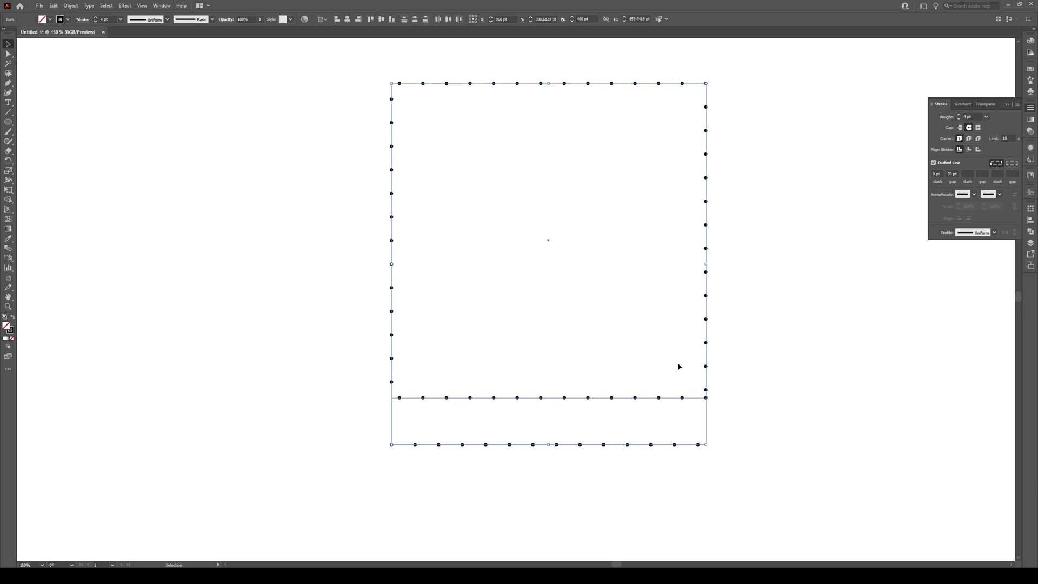
{"action": "mouse_move", "coordinate": [1013, 163]}
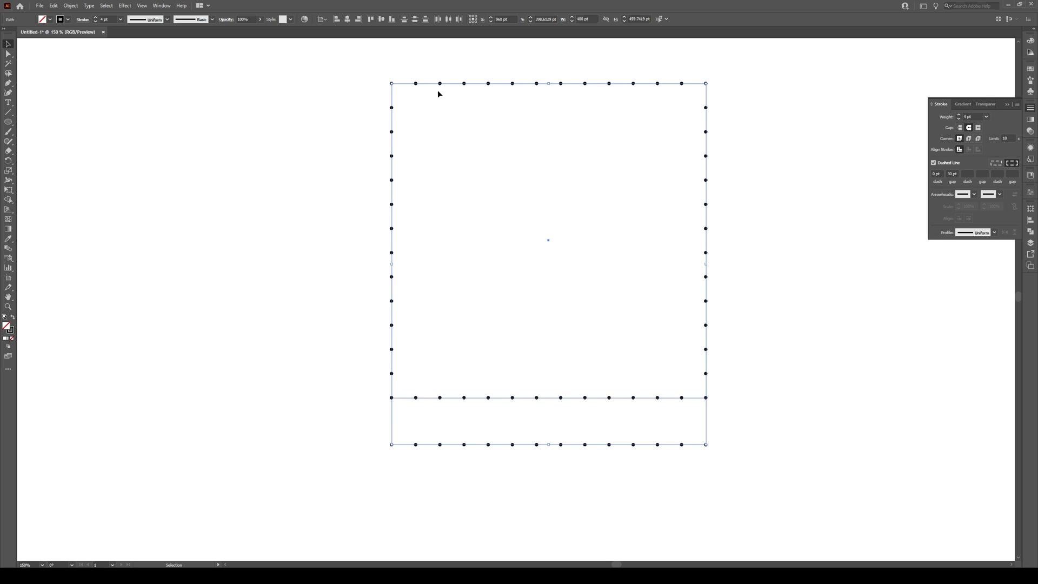
- Select only the line and re-align its dots to fall exactly on both ends
{"action": "left_click", "coordinate": [493, 403]}
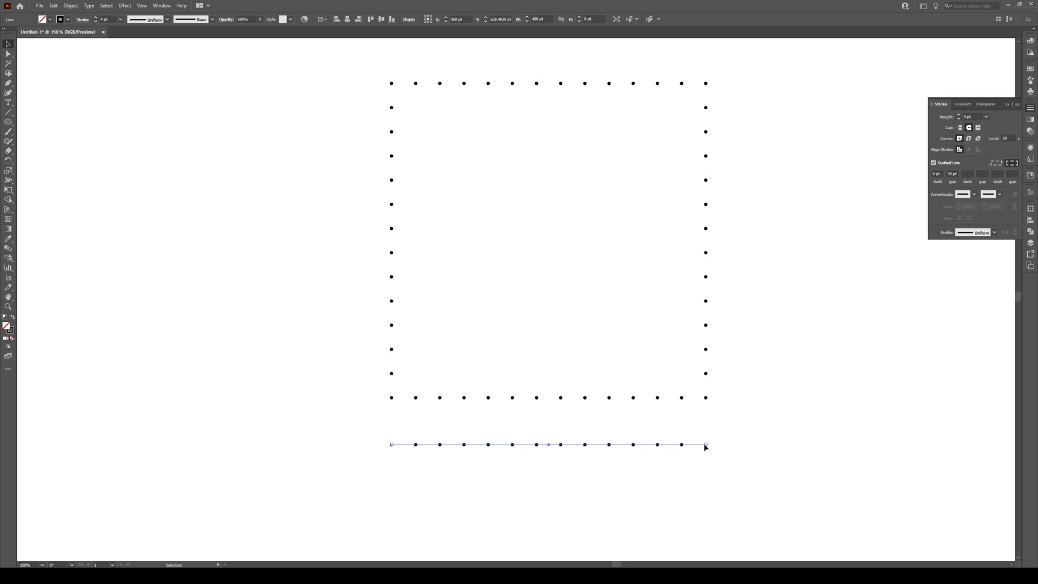
{"action": "mouse_move", "coordinate": [701, 358]}
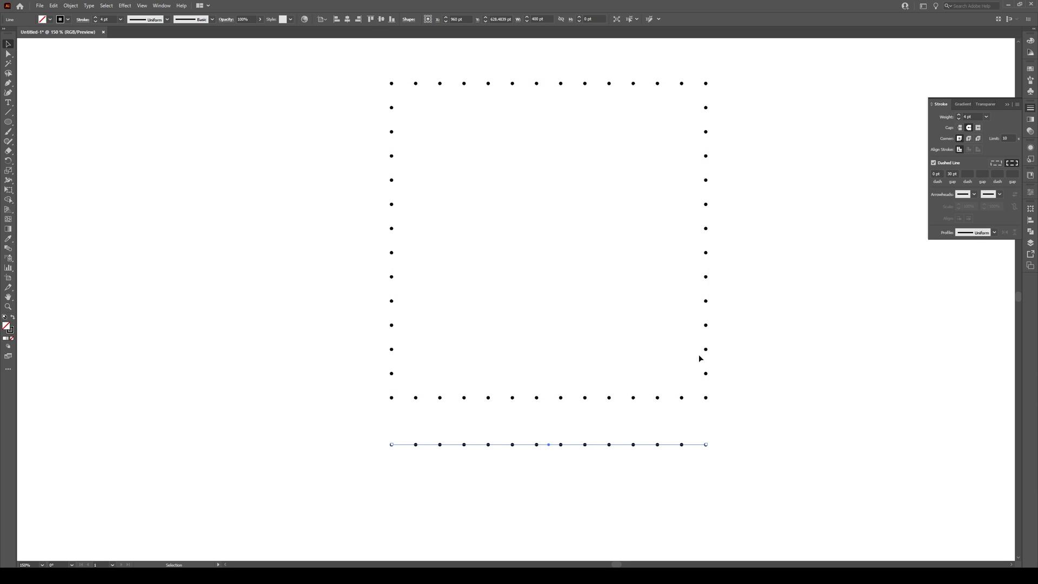
{"action": "left_click", "coordinate": [995, 162]}
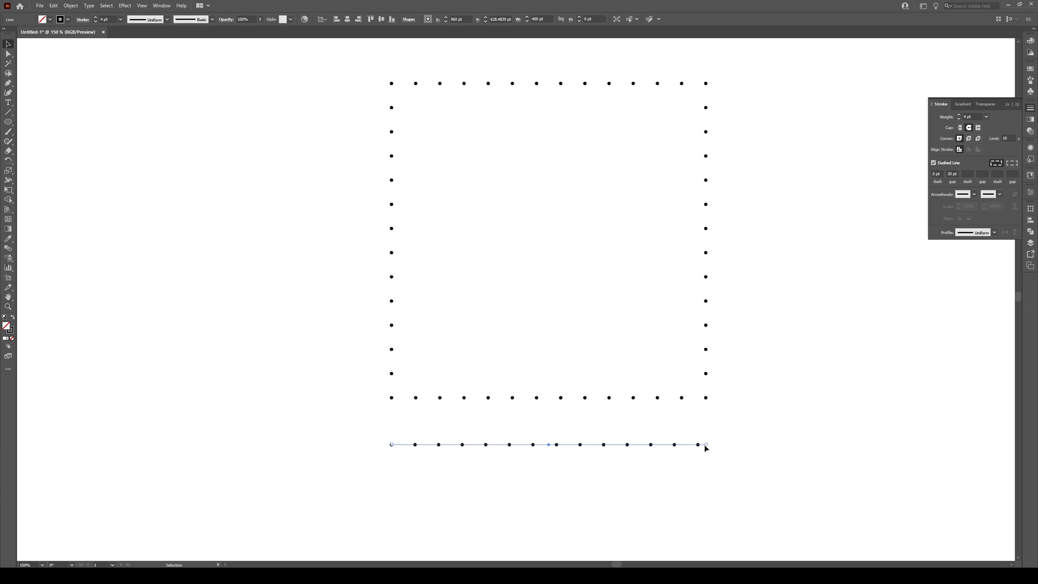
{"action": "mouse_move", "coordinate": [1012, 163]}
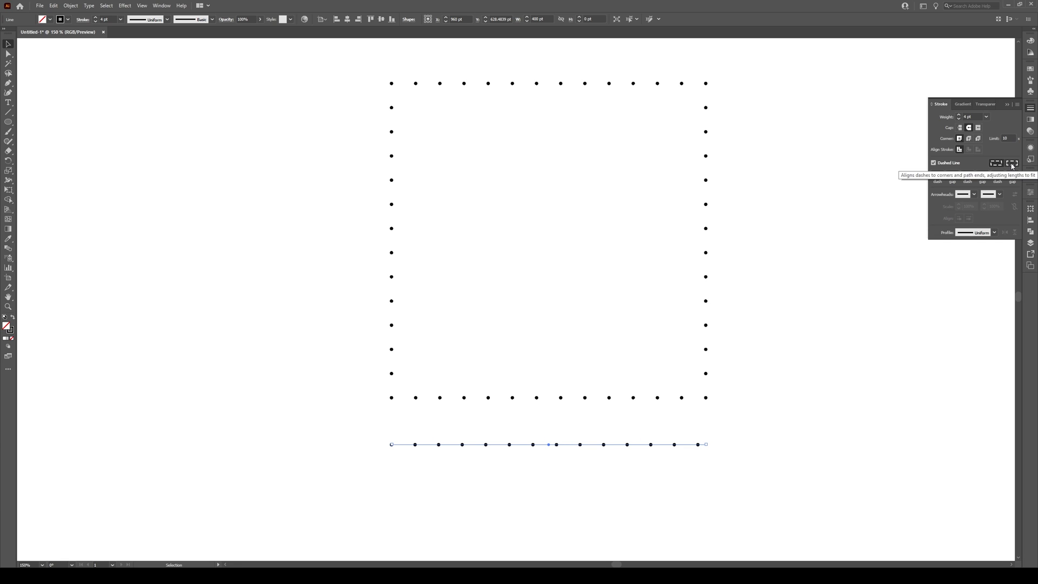
{"action": "left_click", "coordinate": [996, 163]}
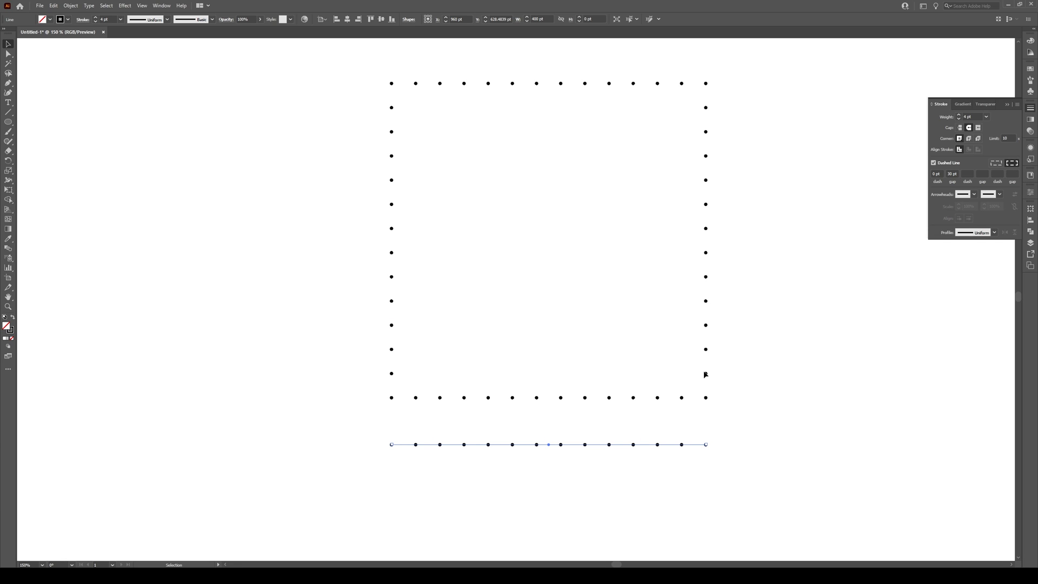
{"action": "mouse_move", "coordinate": [764, 441]}
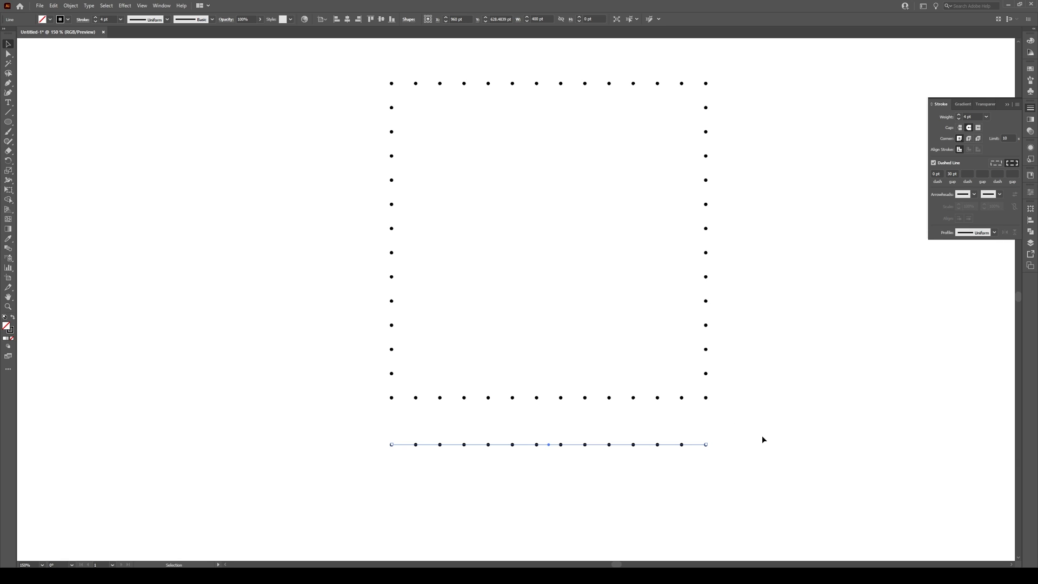
{"action": "mouse_move", "coordinate": [652, 406]}
{"action": "type", "text": "50"}
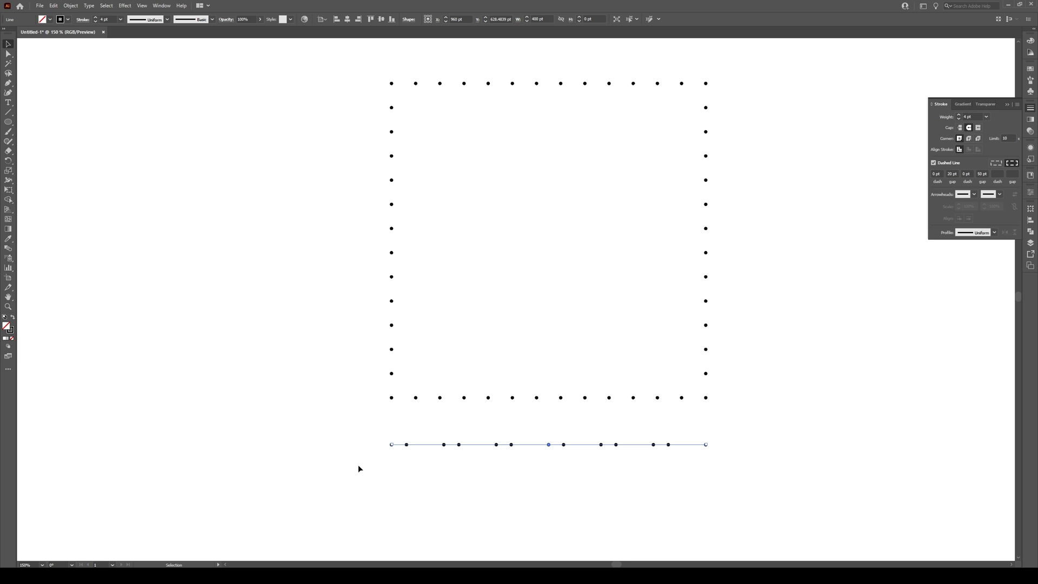
{"action": "mouse_move", "coordinate": [404, 449]}
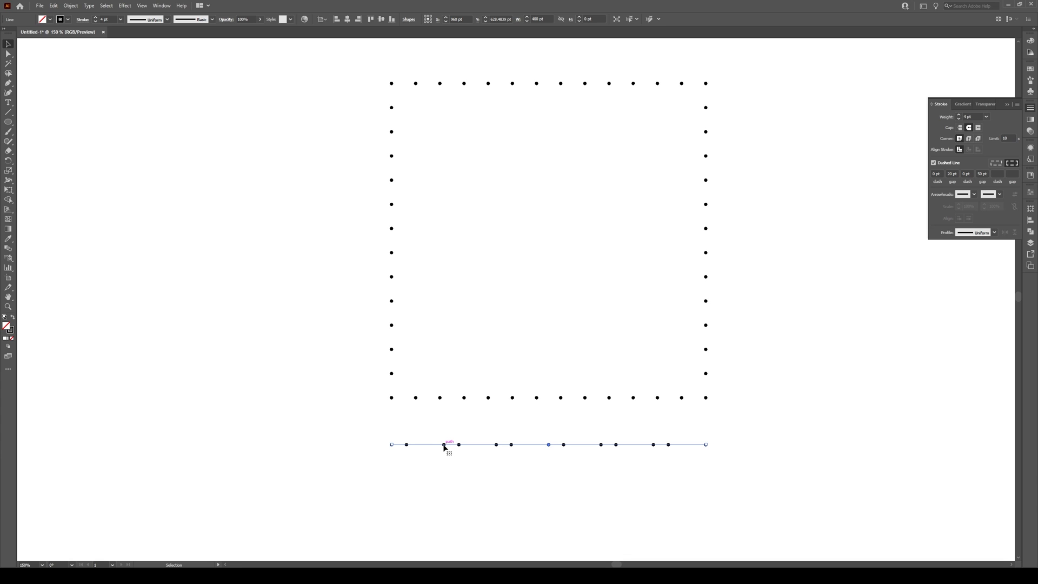
{"action": "mouse_move", "coordinate": [501, 452]}
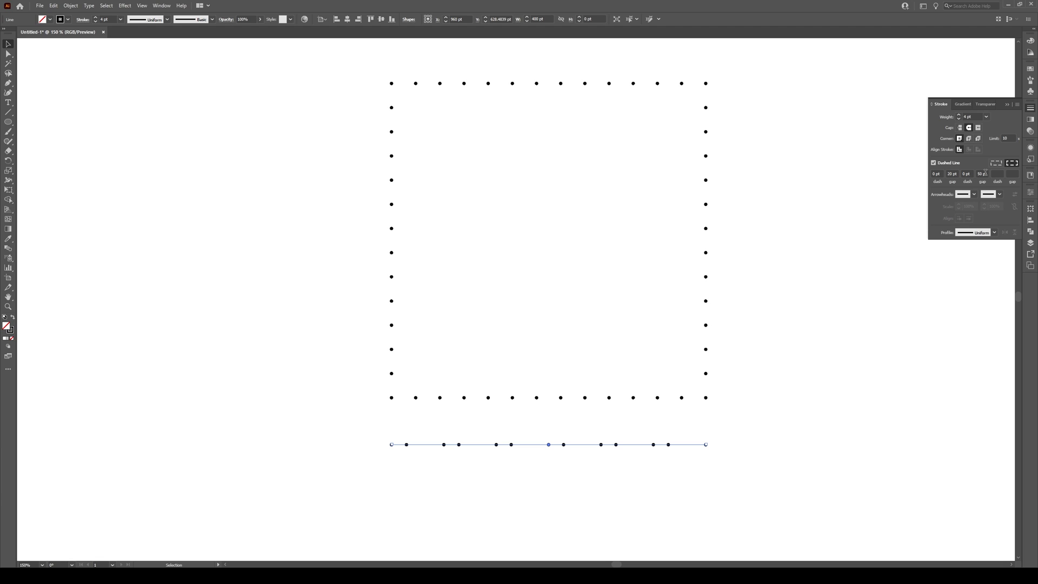
{"action": "mouse_move", "coordinate": [530, 448]}
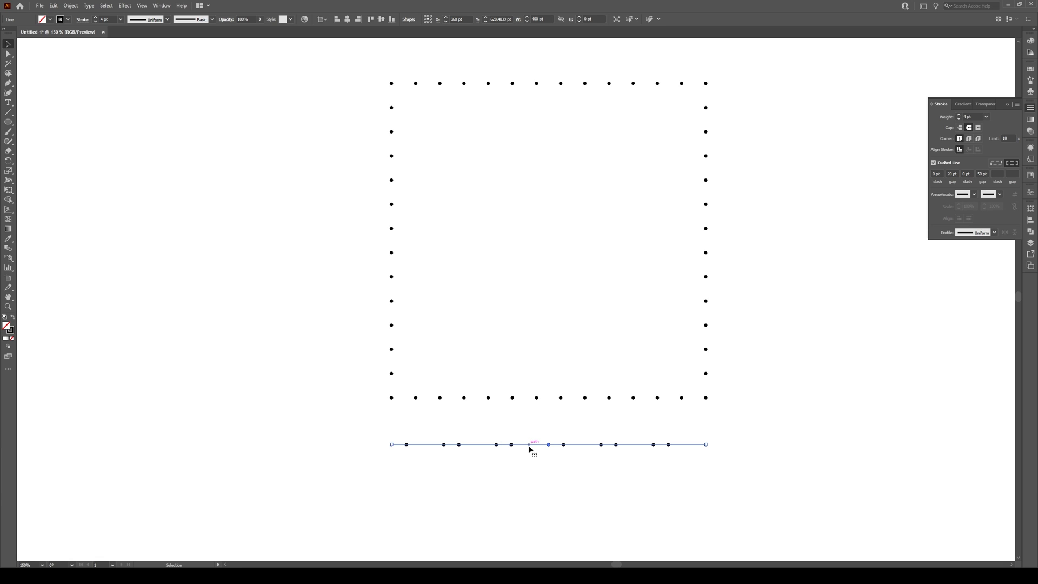
- Deselect everything to preview the line's paired-dot pattern (0, 20, 0, 50 pt)
{"action": "left_click", "coordinate": [525, 484]}
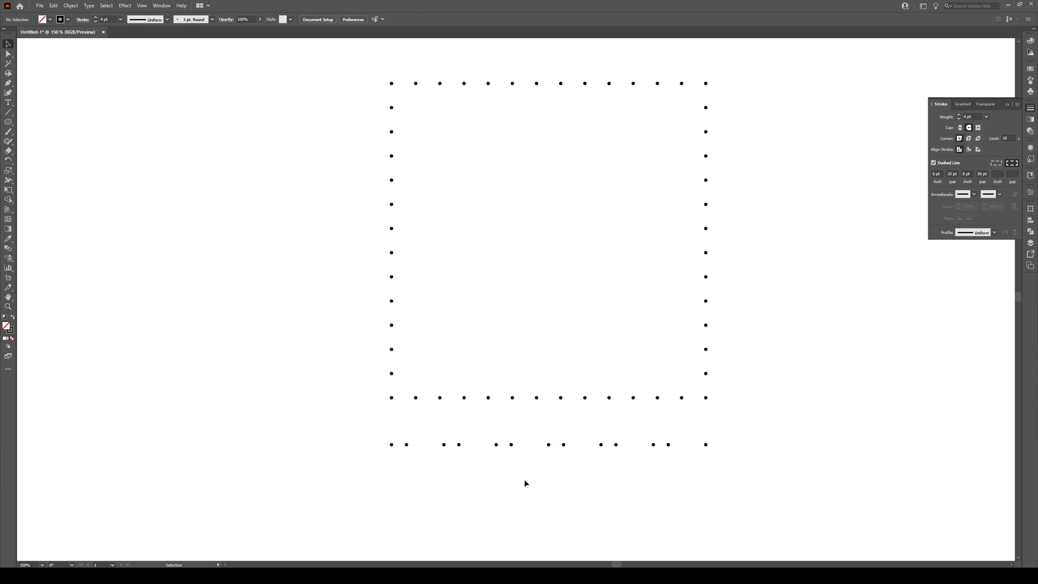